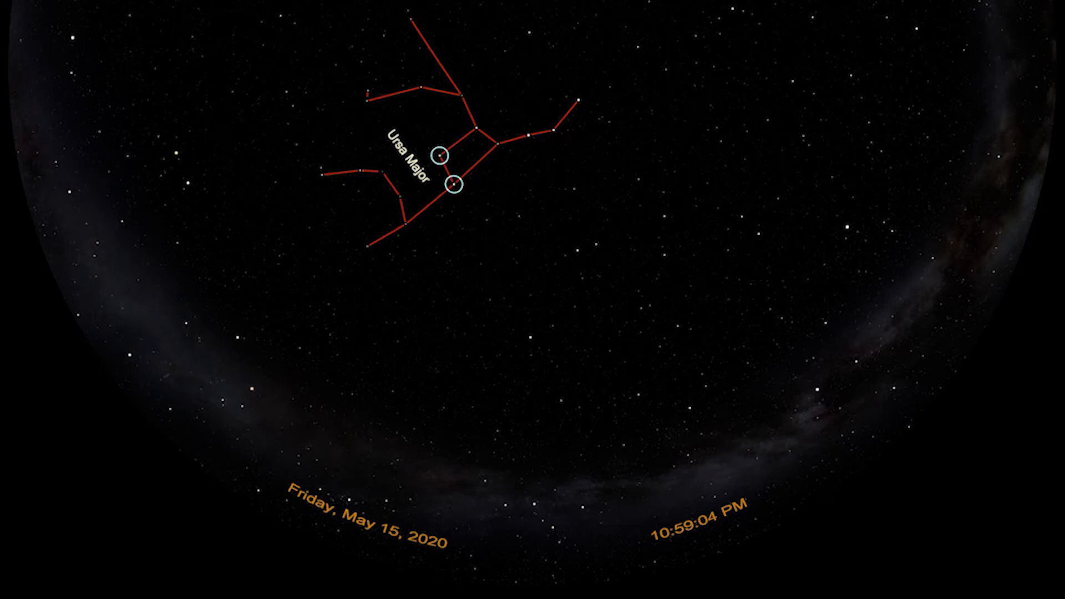
Label the pointer stars Merak and Dubhe and extend their guide line toward Polaris
left_click(443, 154)
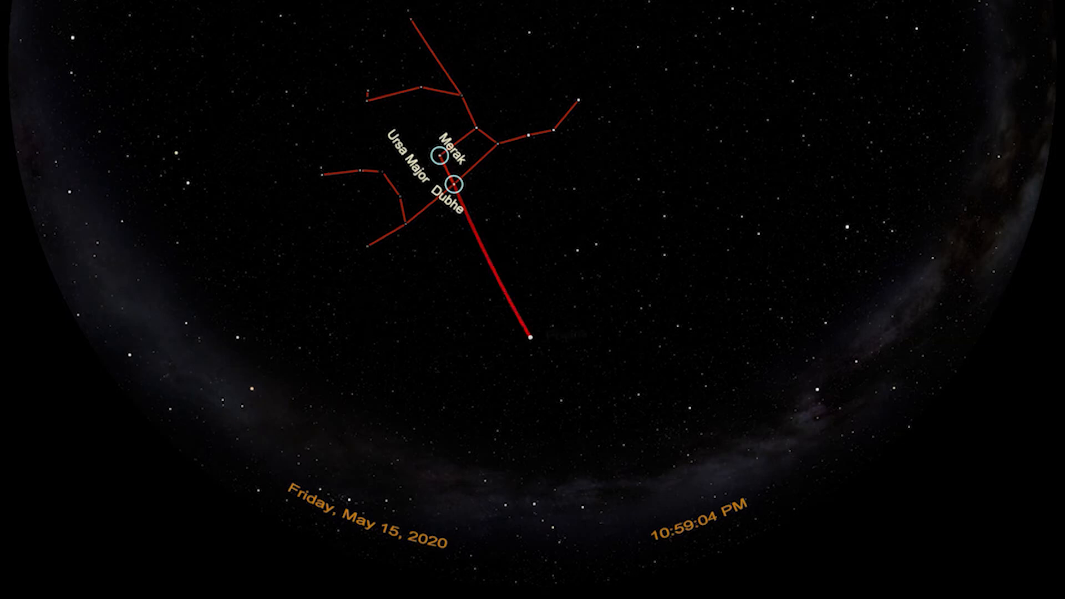
Reveal the Polaris label, clear the pointer annotations, and show Ursa Minor's figure and label
left_click(529, 337)
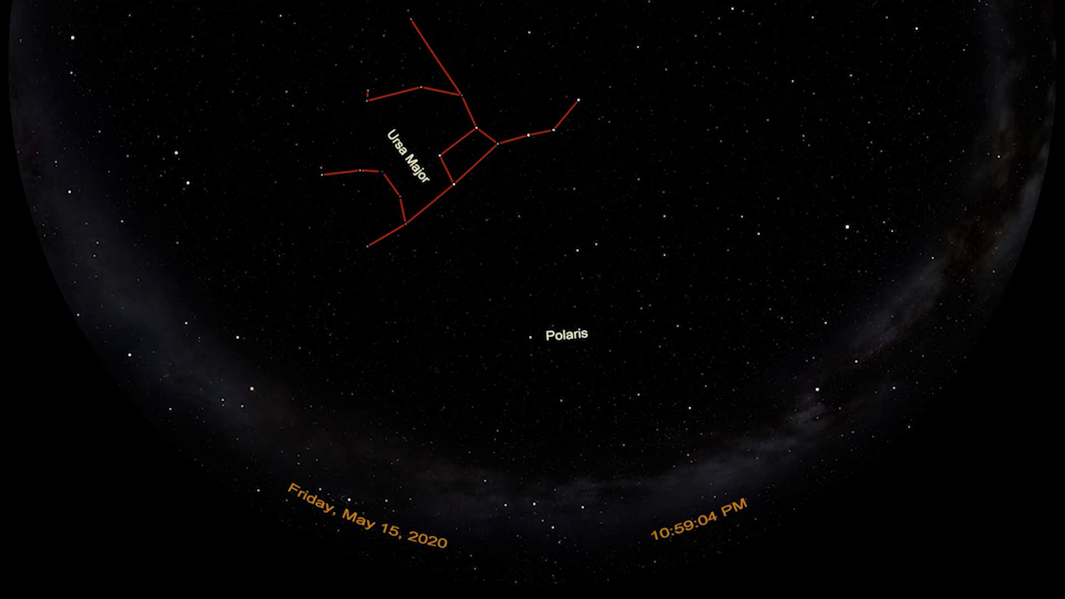
left_click(535, 334)
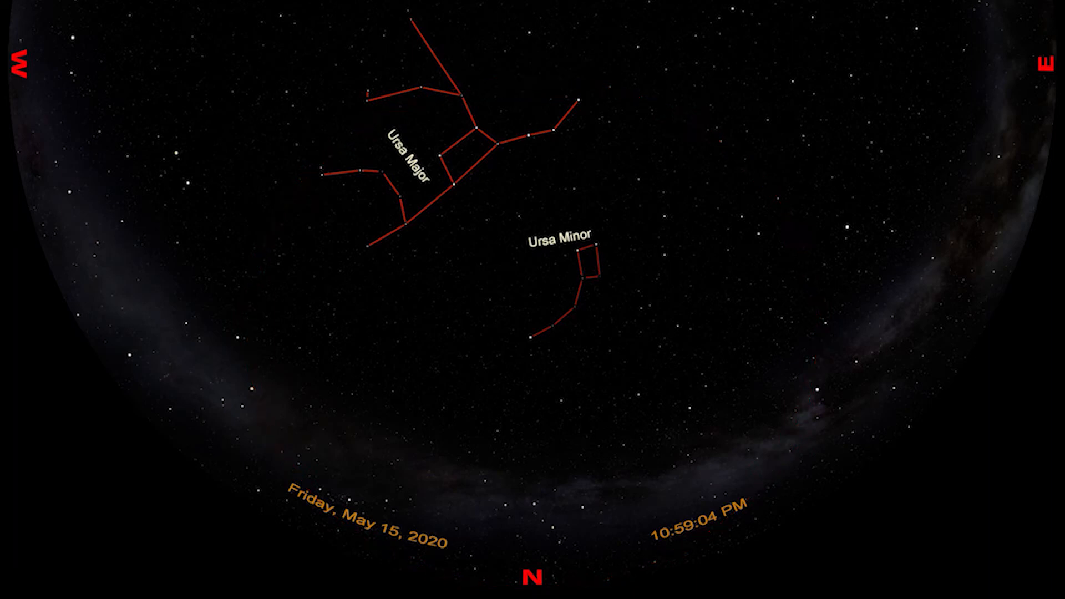
Circle the two back stars of the Little Dipper's cup
left_click(583, 276)
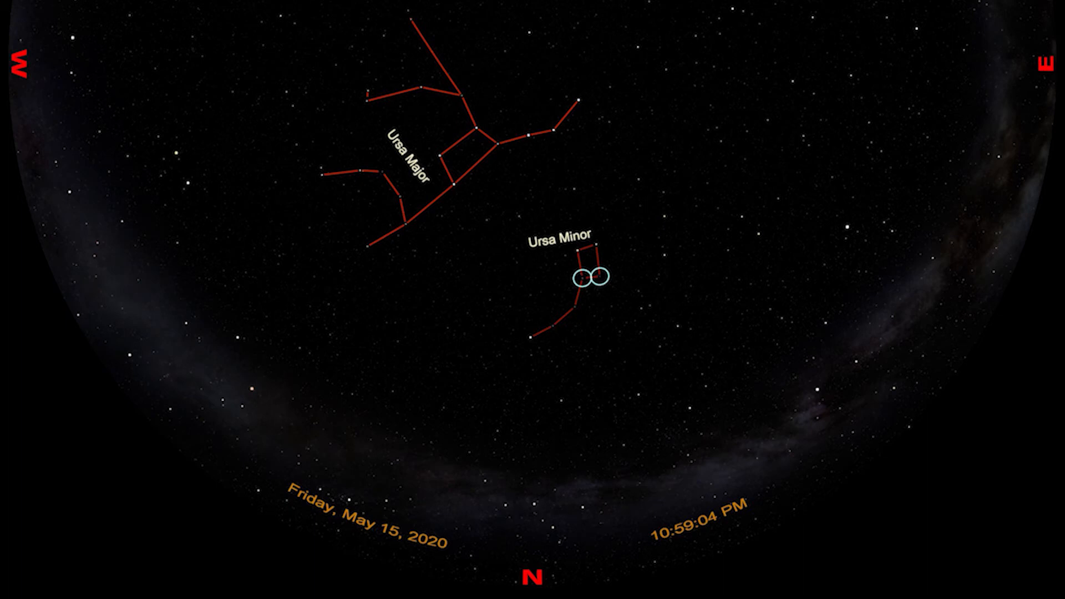